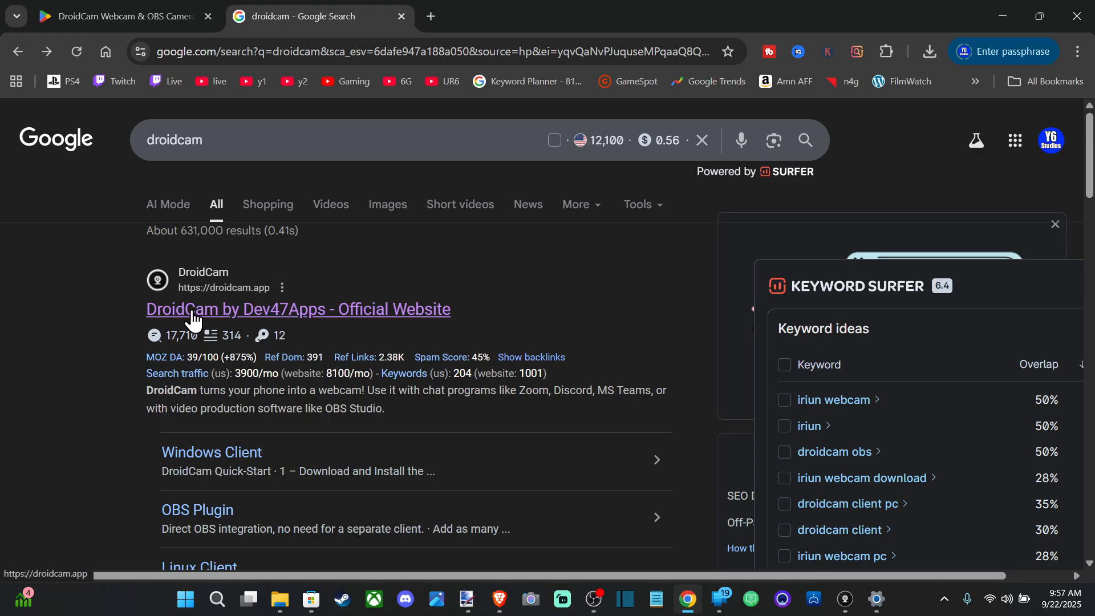
# Open the droidcam.app official website and scroll to its three-step How it Works section.
pyautogui.click(298, 309)
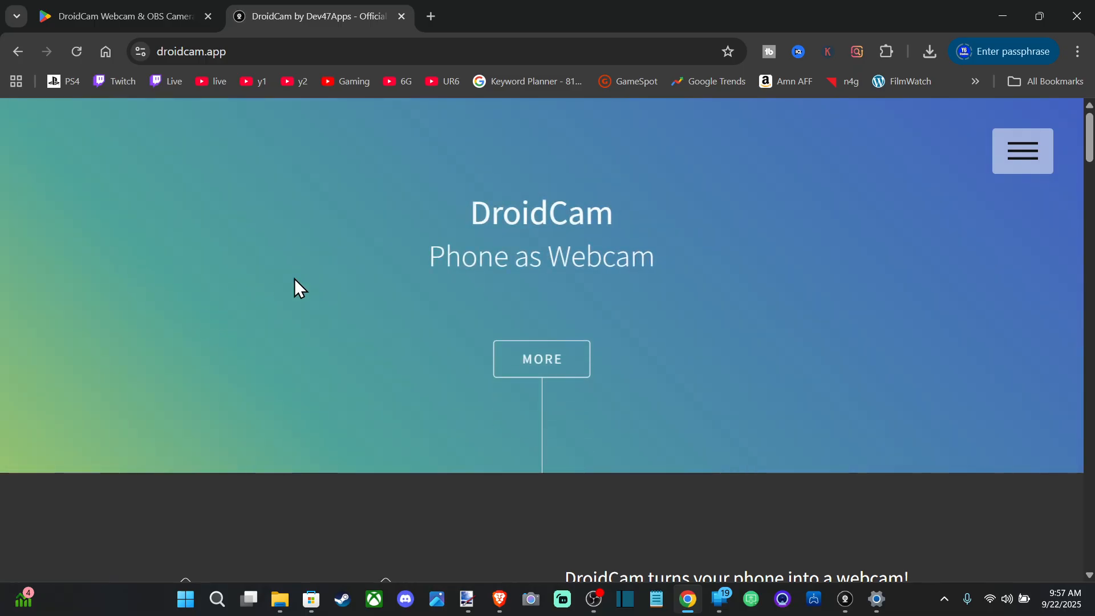
pyautogui.click(1020, 150)
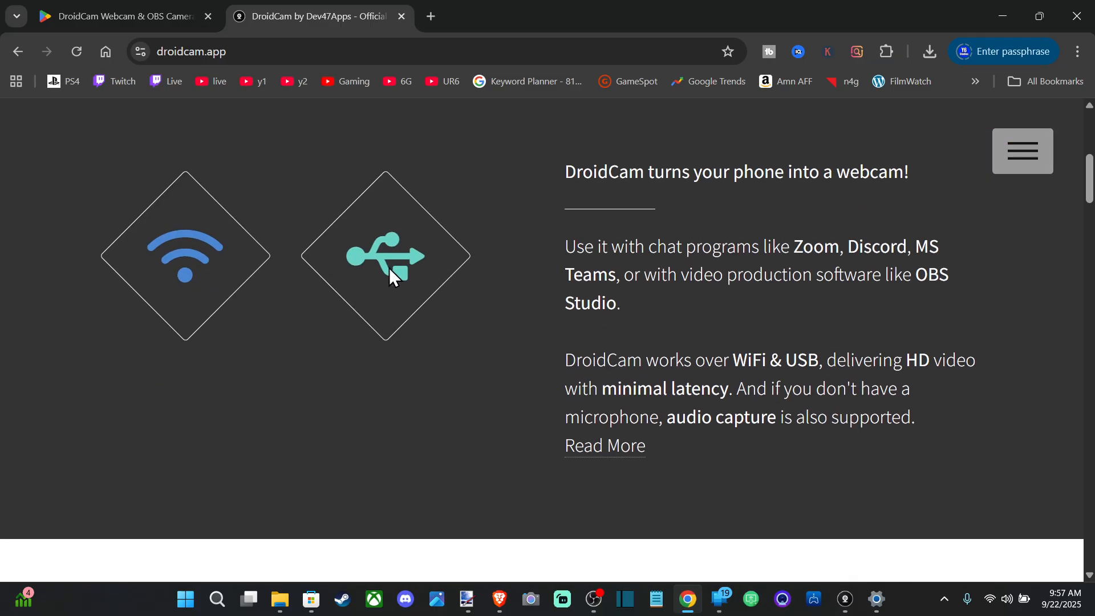
pyautogui.moveTo(416, 277)
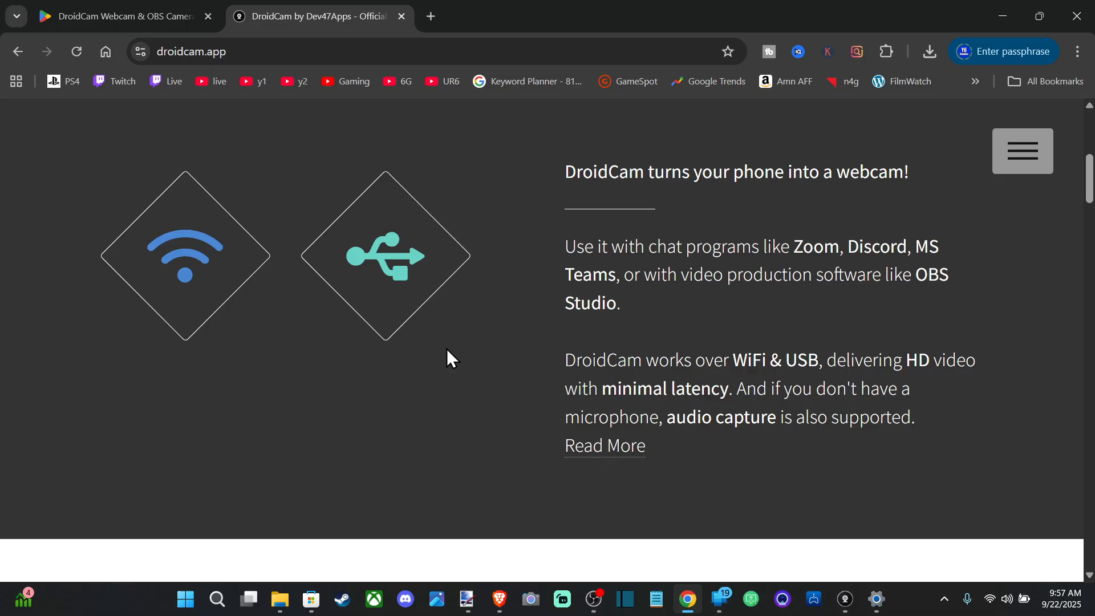
pyautogui.moveTo(426, 305)
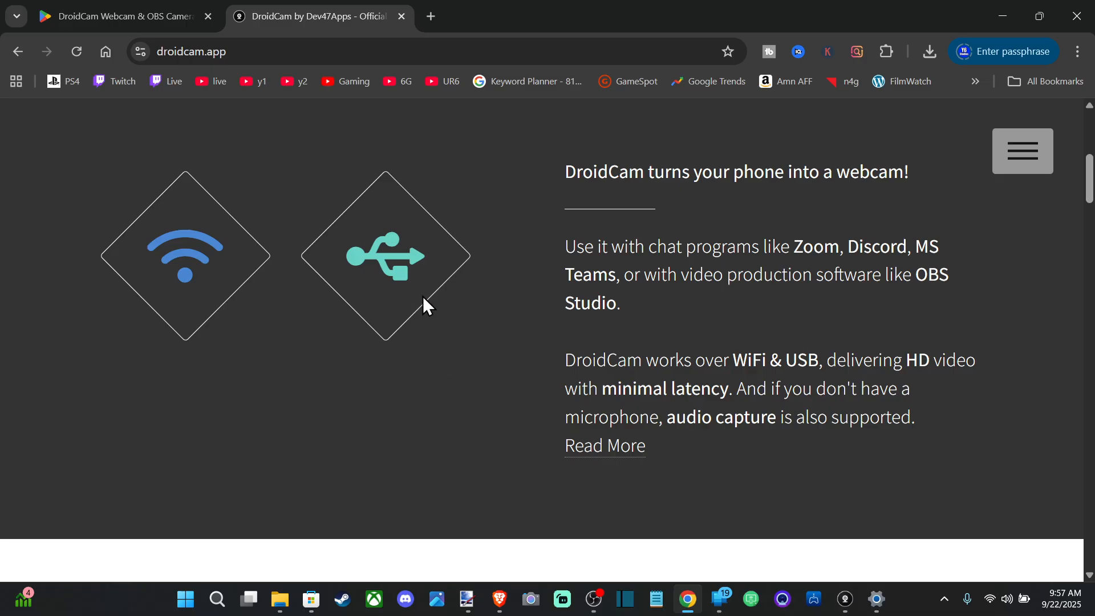
pyautogui.scroll(-3)
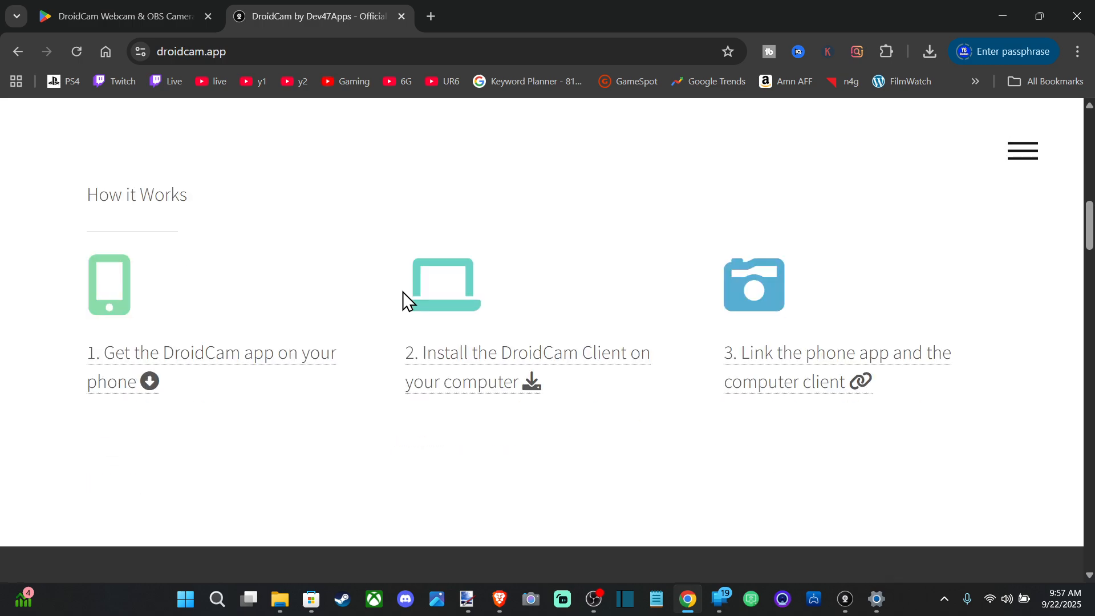
pyautogui.scroll(-3)
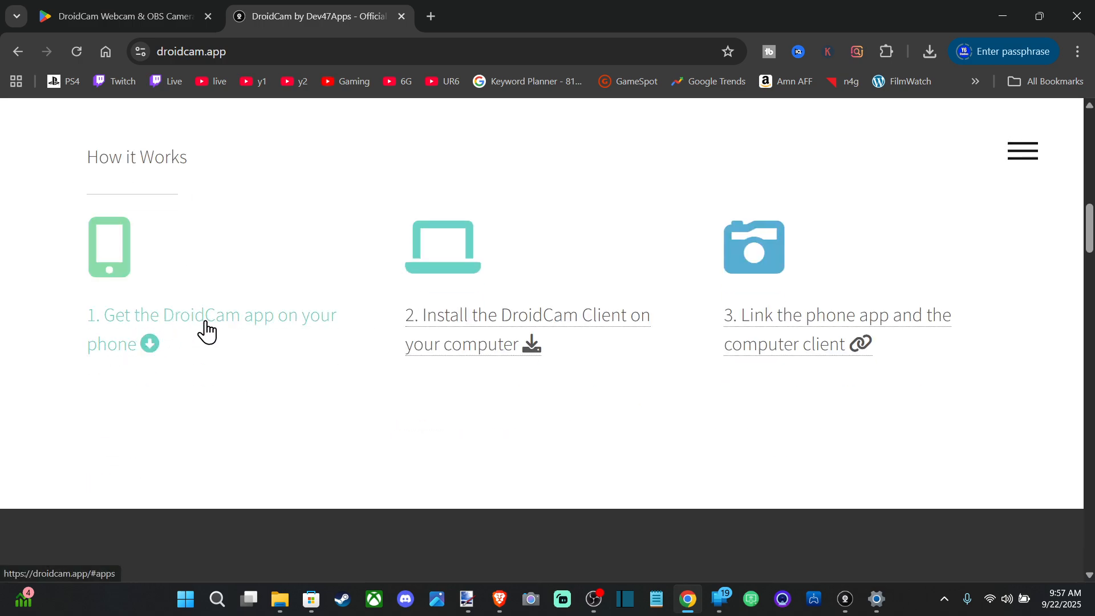
pyautogui.moveTo(377, 540)
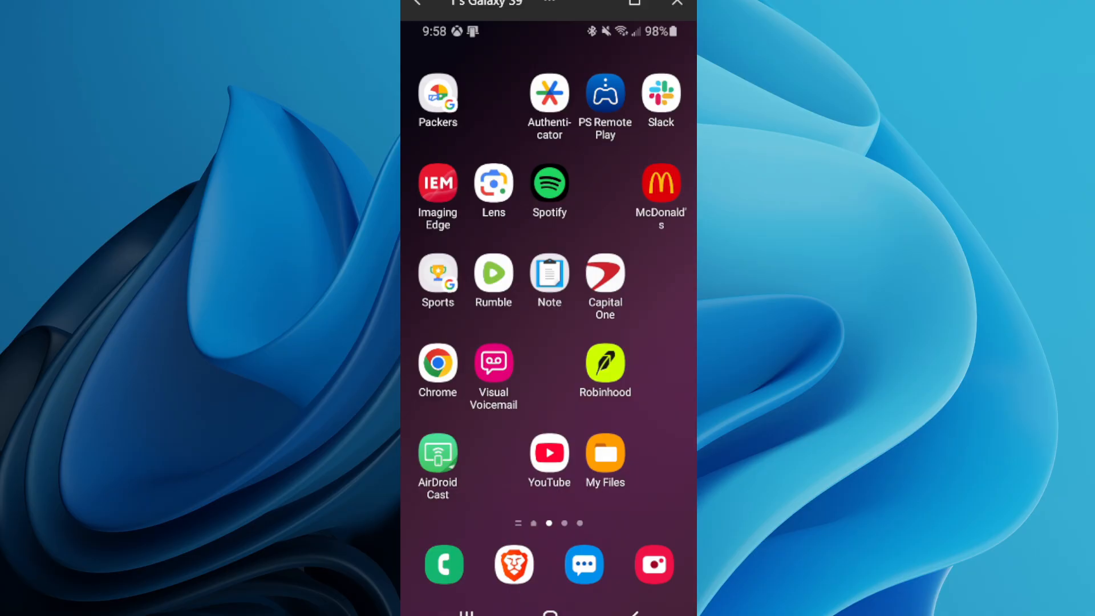
pyautogui.moveTo(627, 337)
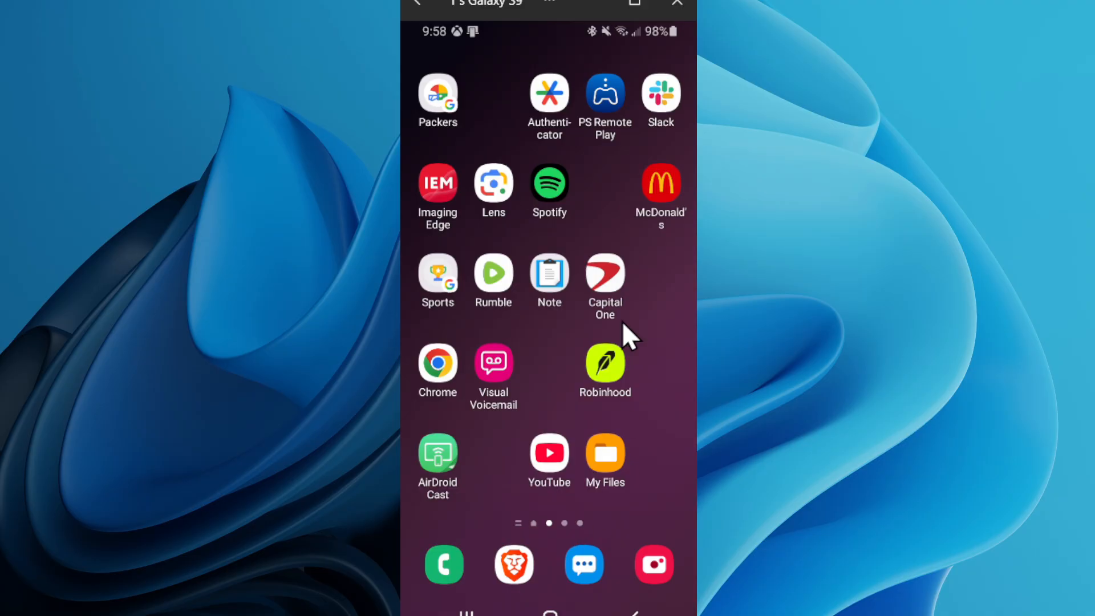
pyautogui.moveTo(579, 268)
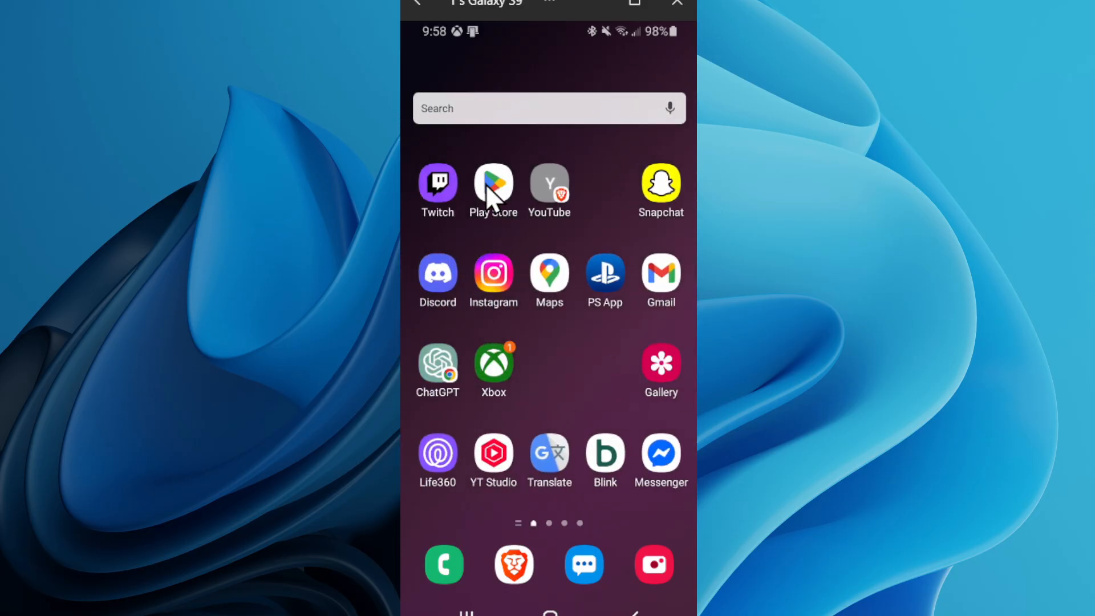
# Search the Play Store for 'droidcam obs' and launch the installed DroidCam OBS Camera.
pyautogui.click(493, 186)
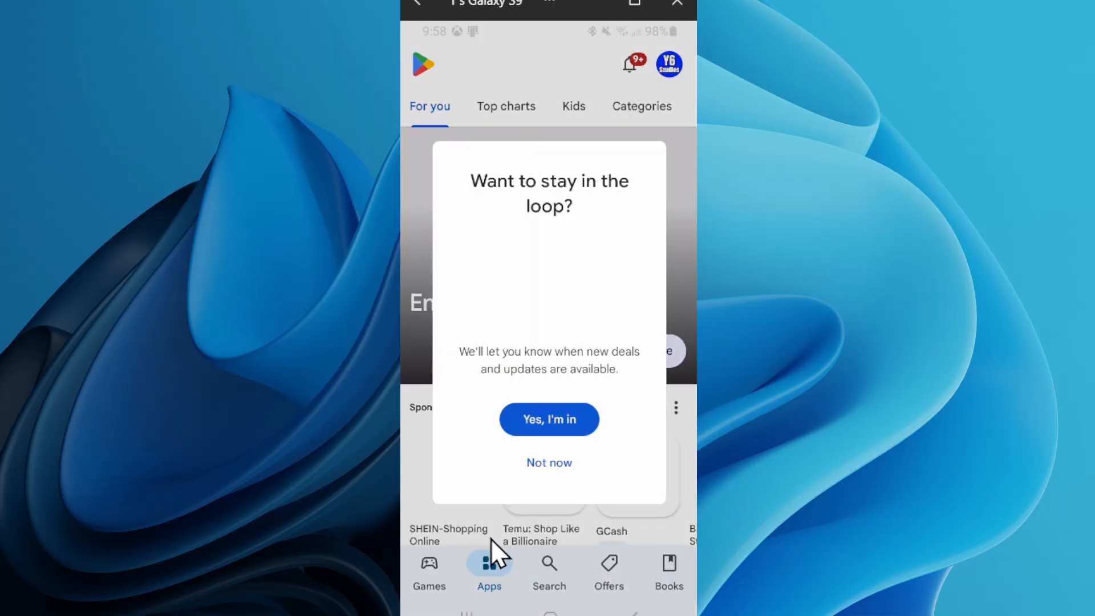
pyautogui.click(549, 463)
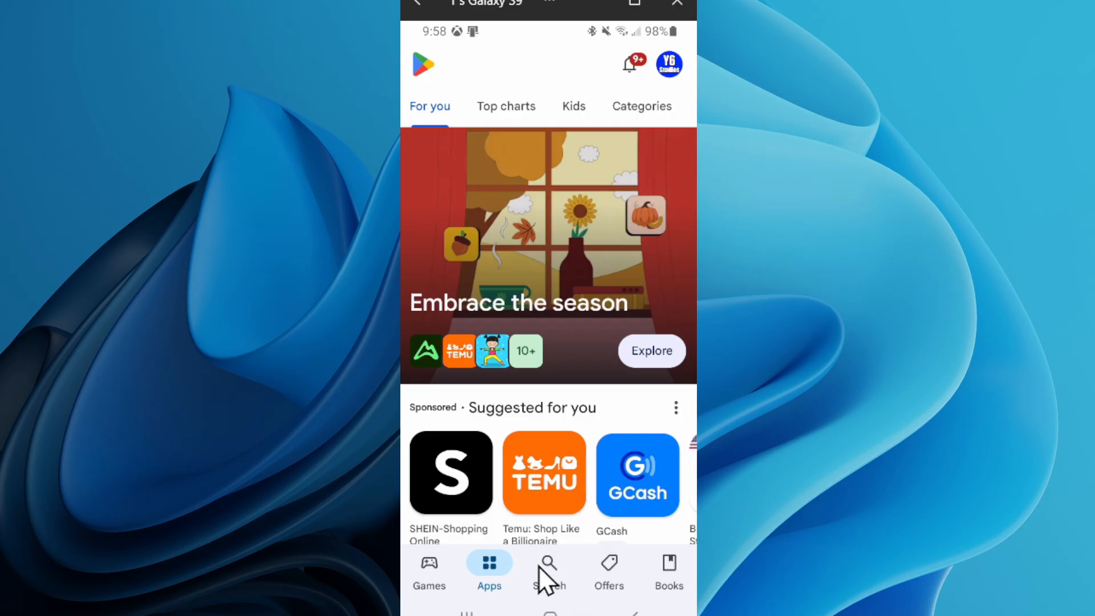
pyautogui.click(549, 569)
pyautogui.write('d')
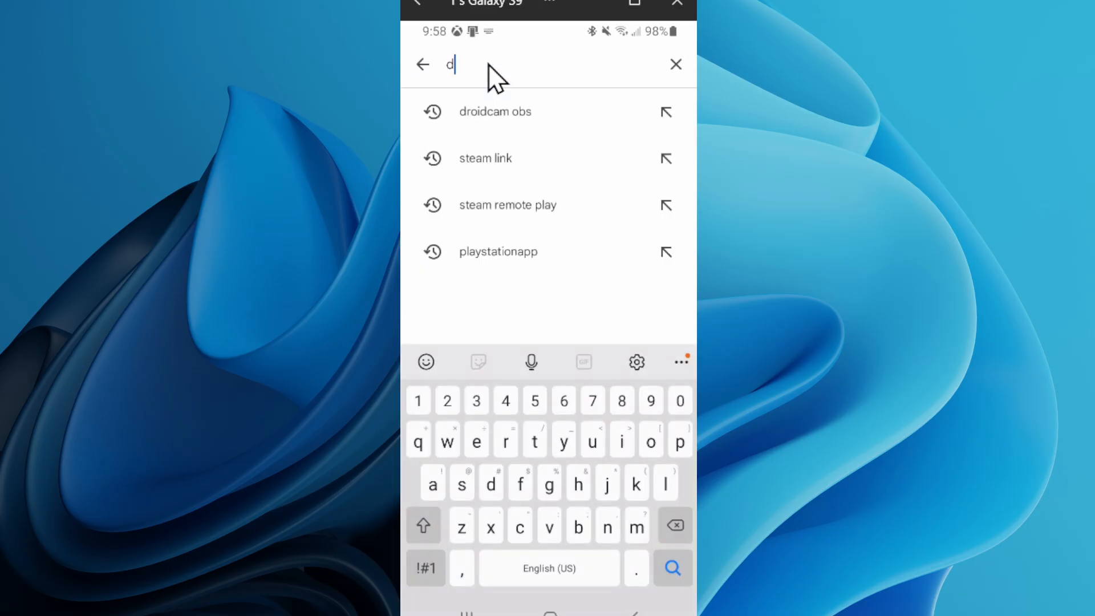
pyautogui.write('roidc')
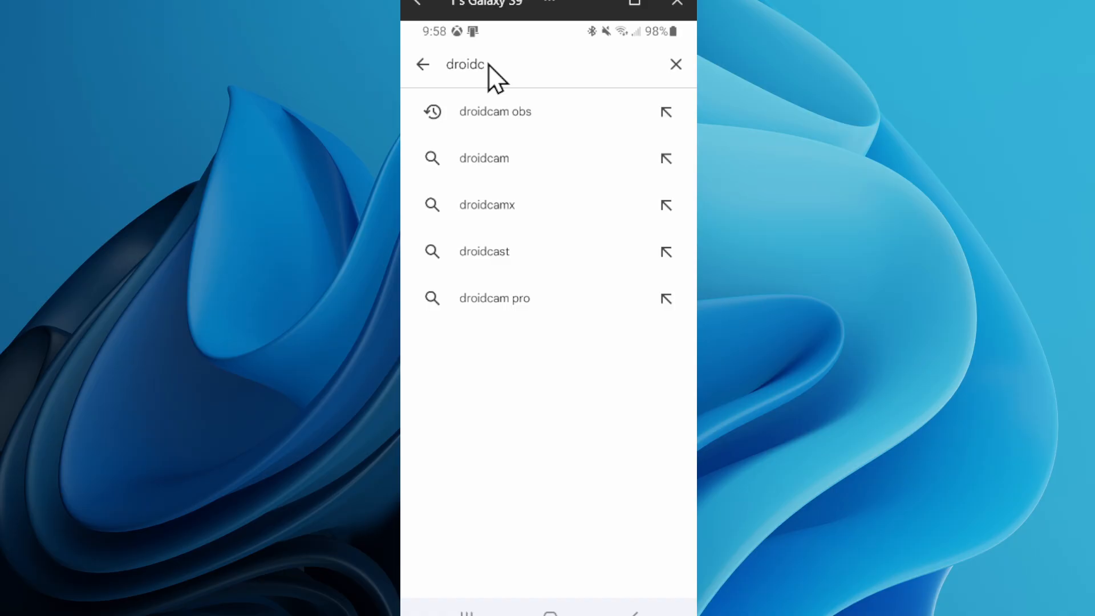
pyautogui.click(495, 111)
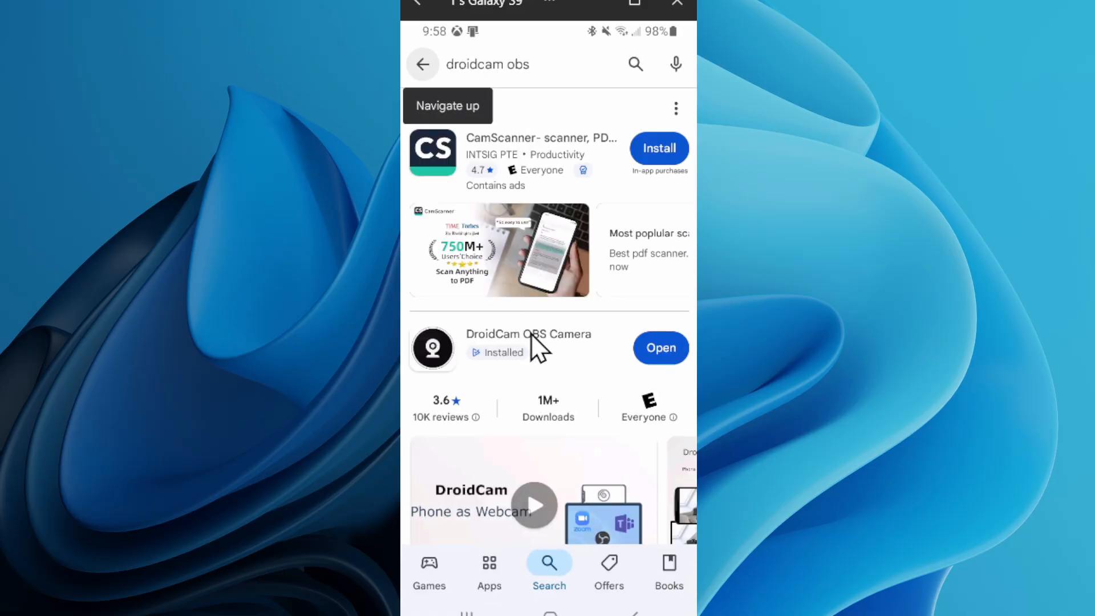
pyautogui.moveTo(558, 401)
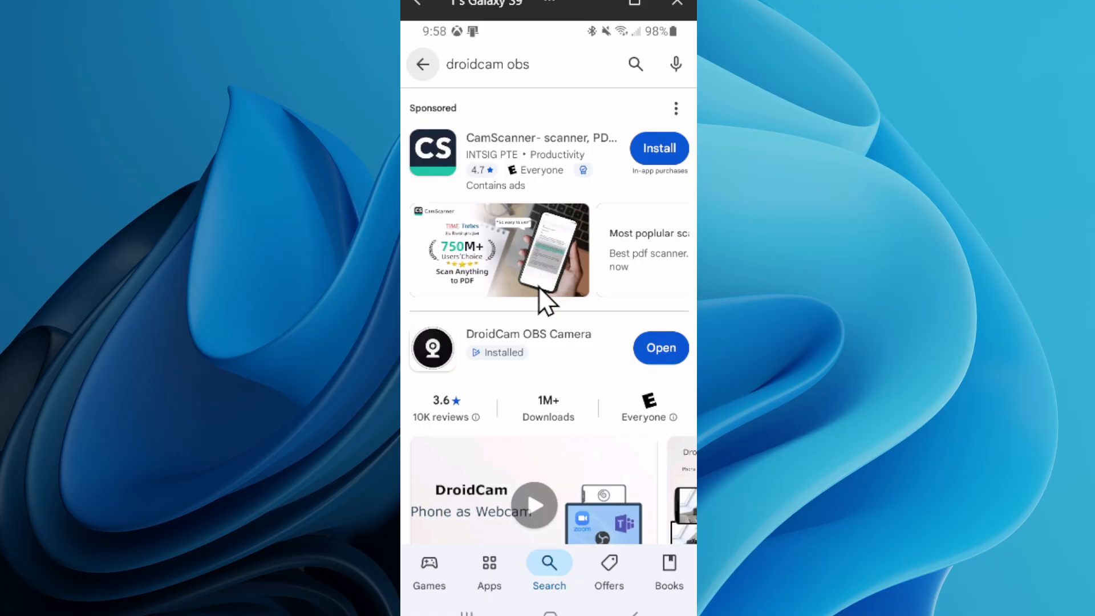
pyautogui.moveTo(464, 364)
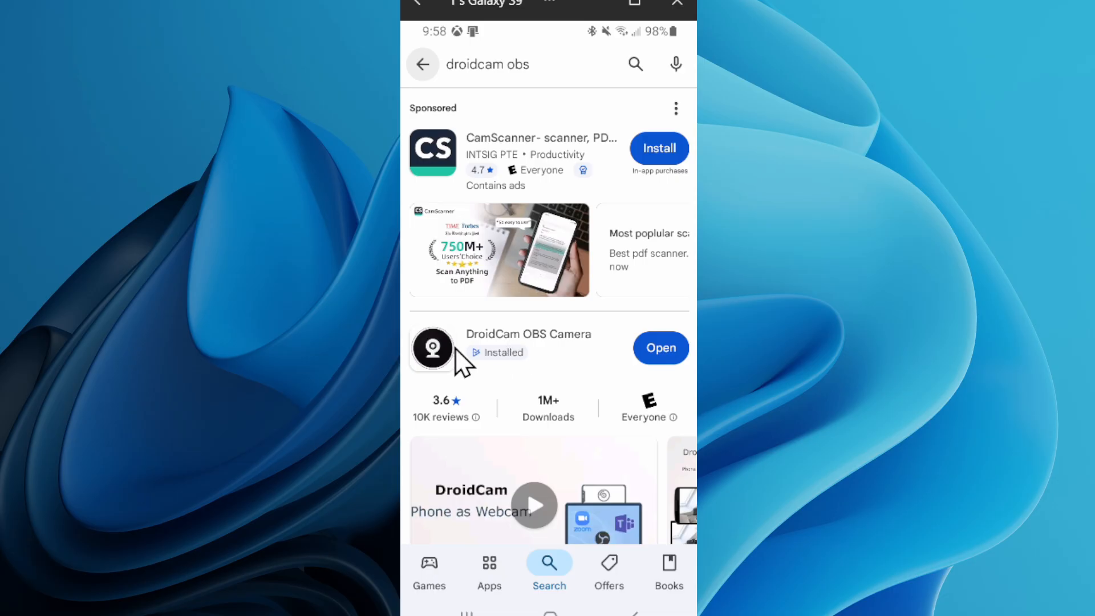
pyautogui.moveTo(616, 352)
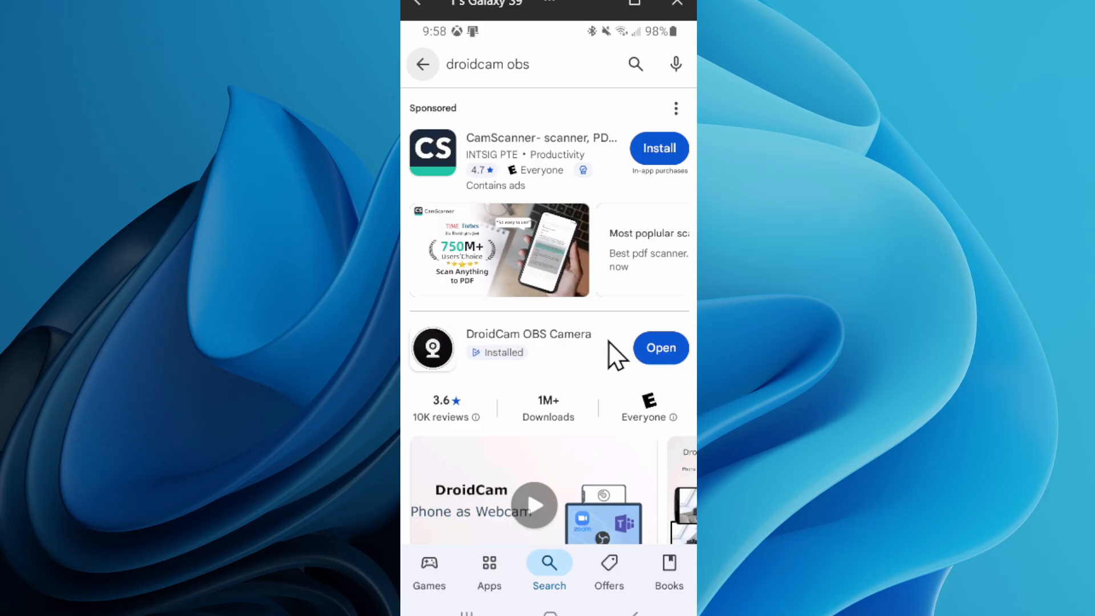
pyautogui.scroll(-3)
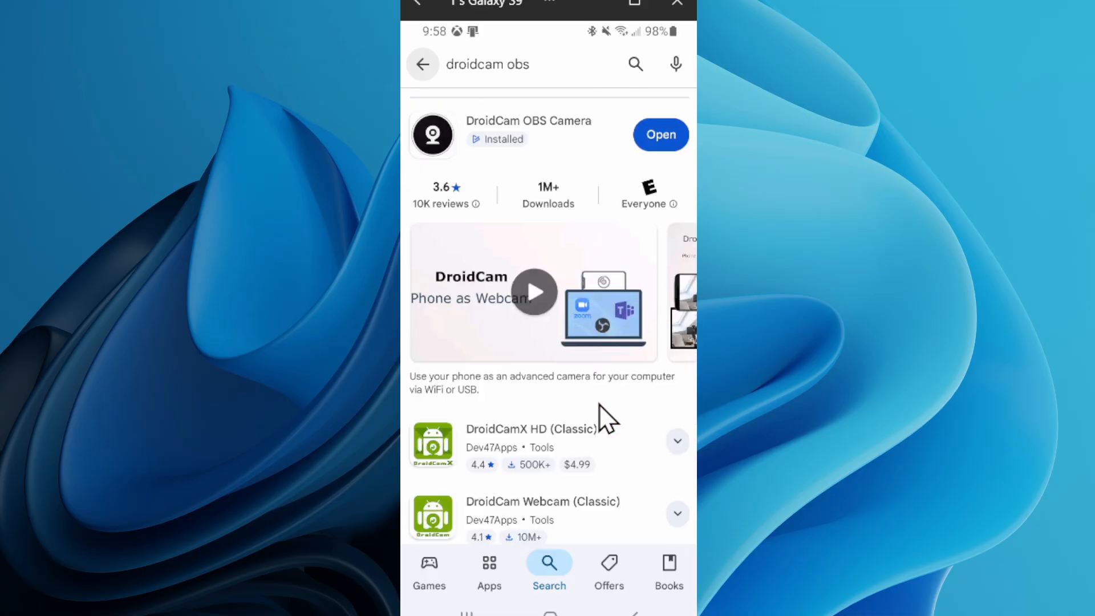
pyautogui.click(659, 134)
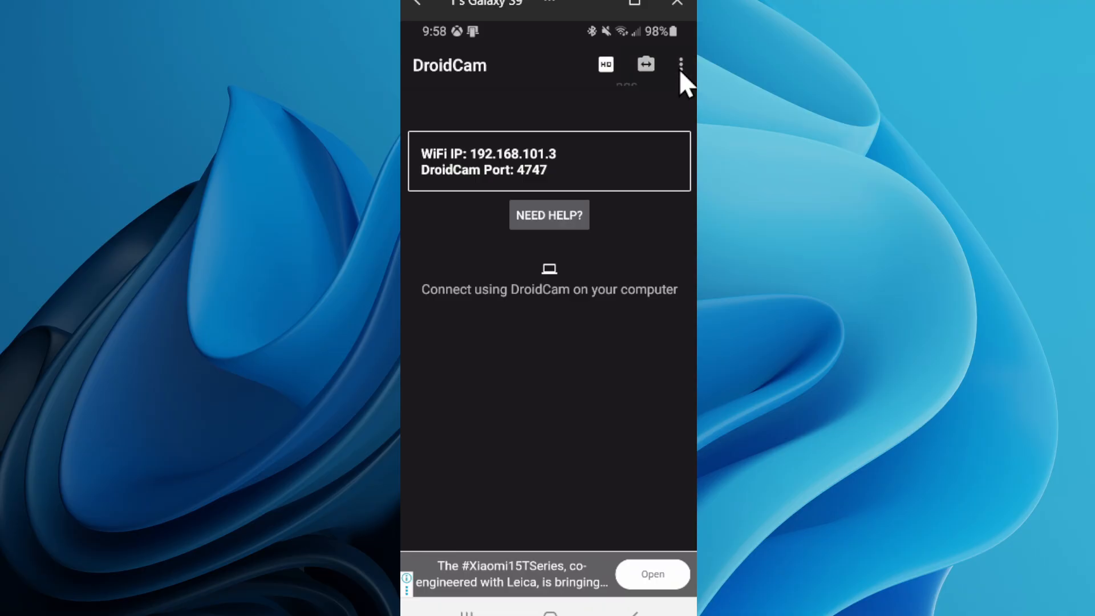
# With WiFi IP 192.168.101.3 and port 4747 showing, open DroidCam's three-dot menu.
pyautogui.click(681, 65)
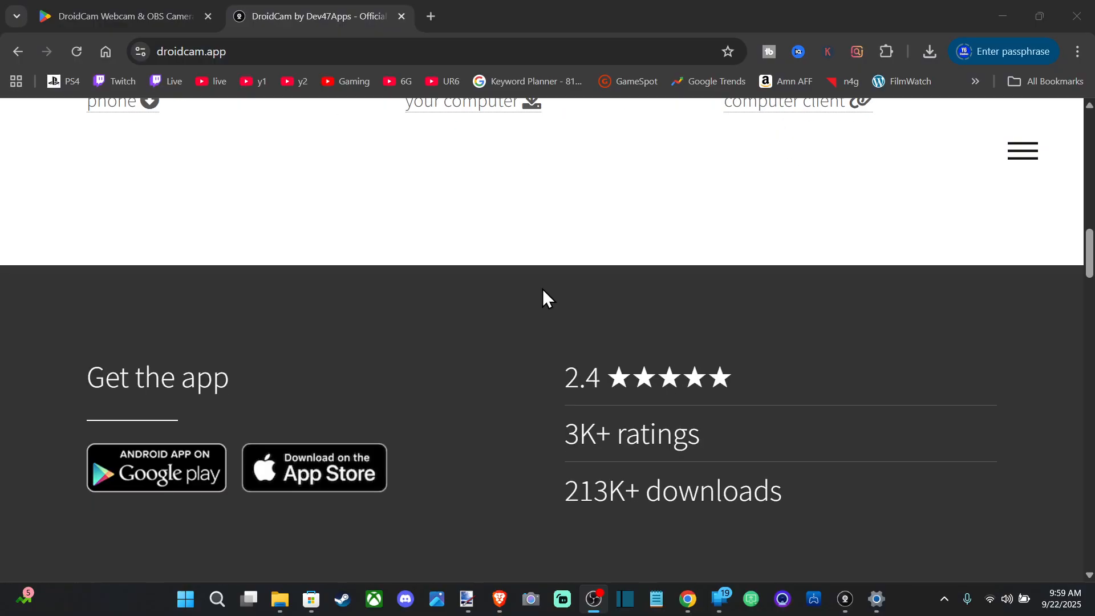
# Scroll droidcam.app to Get the PC Client, then bring up DroidCam Client with the live feed.
pyautogui.scroll(3)
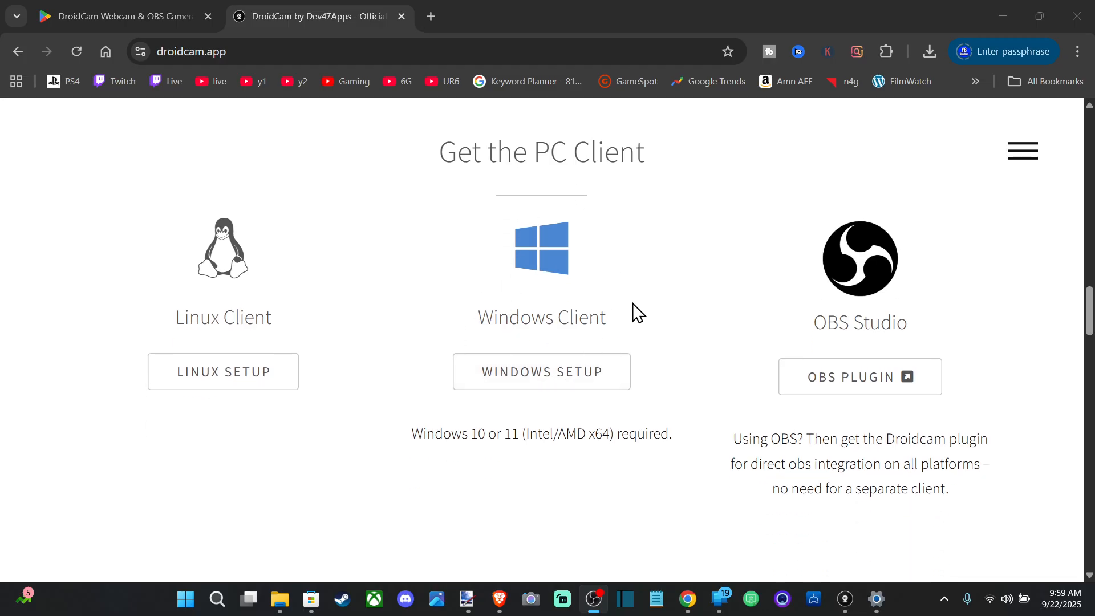
pyautogui.scroll(-3)
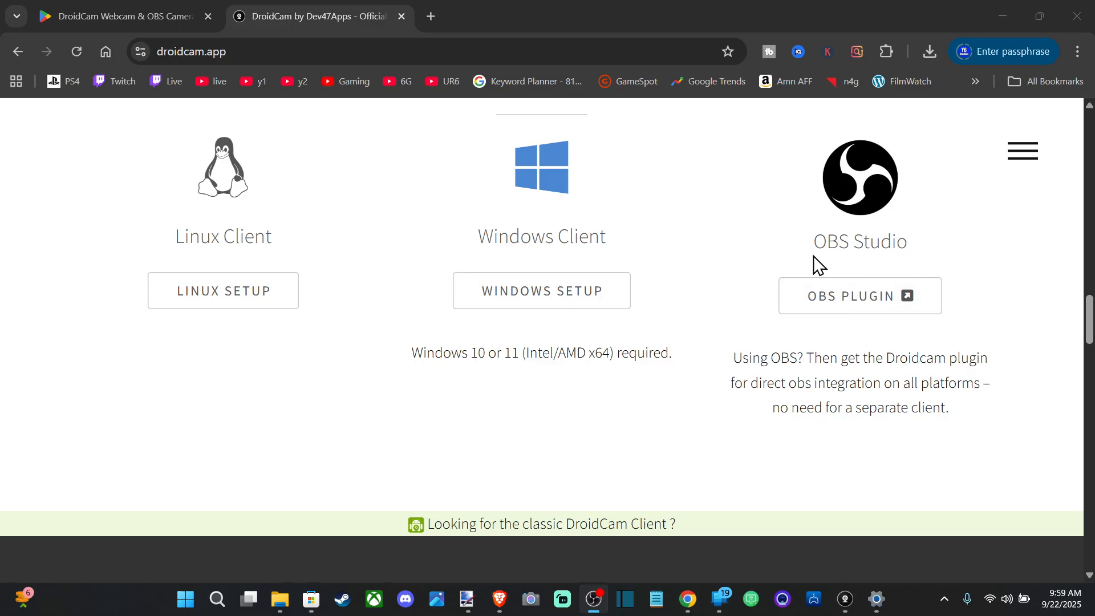
pyautogui.moveTo(849, 245)
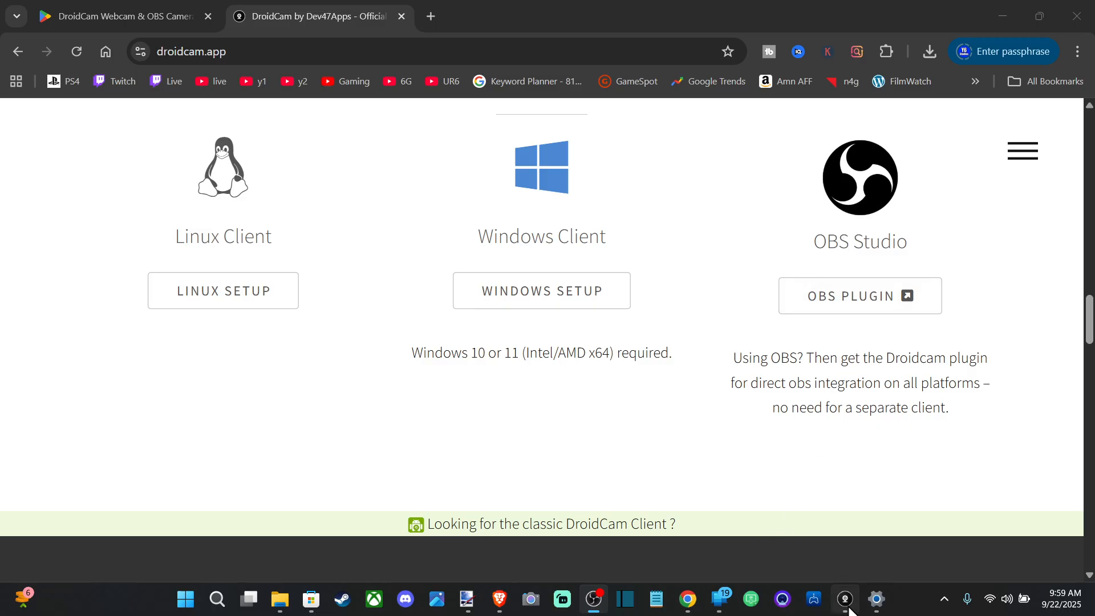
pyautogui.click(844, 600)
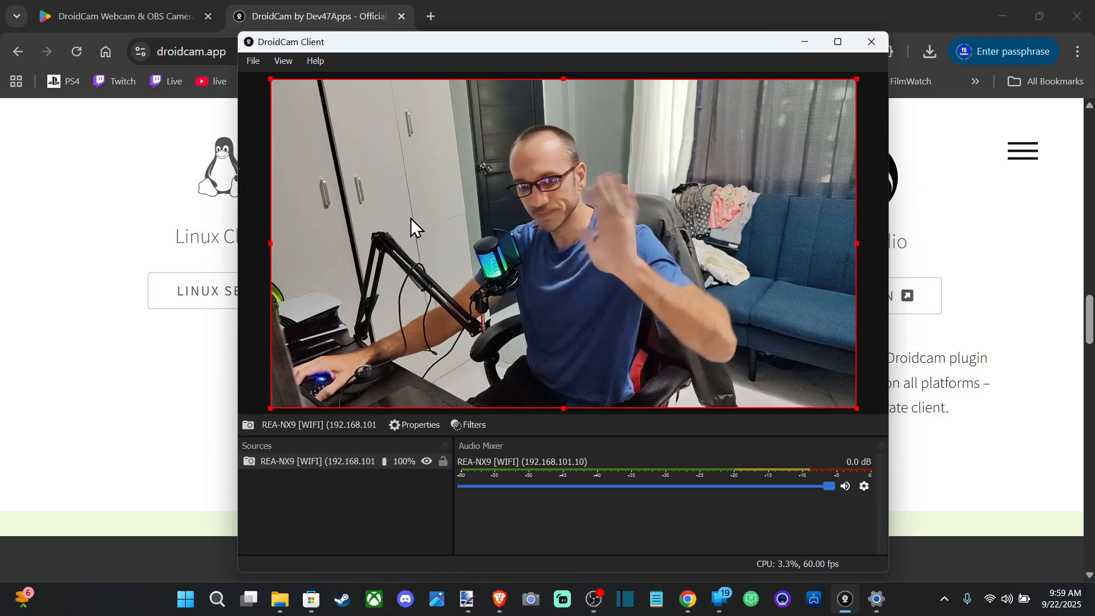
# Maximize the DroidCam Client window and open the File menu toward Settings.
pyautogui.click(837, 41)
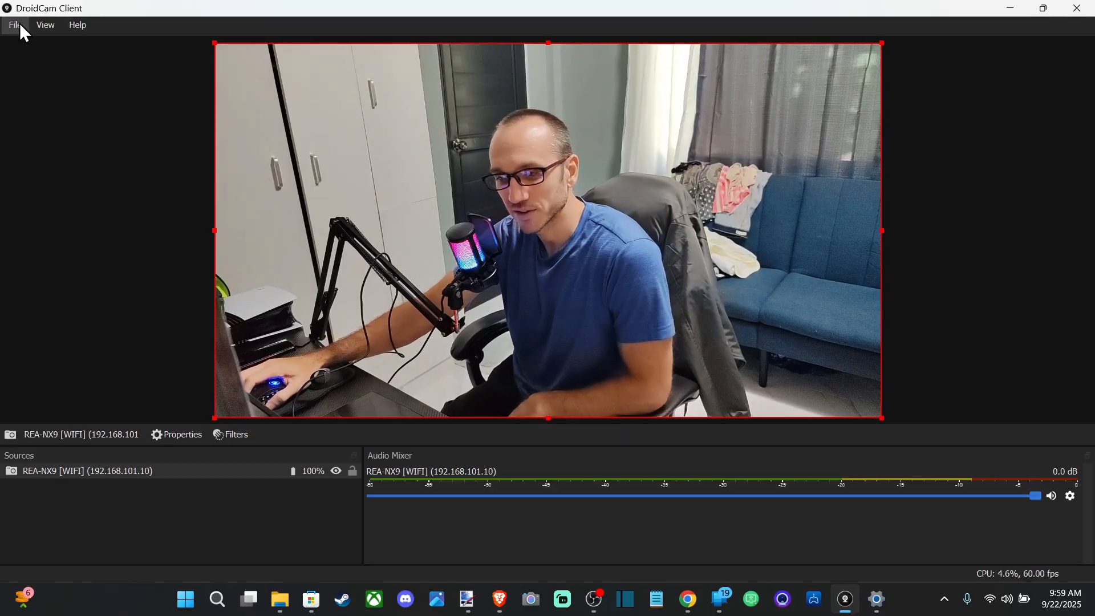
pyautogui.click(14, 25)
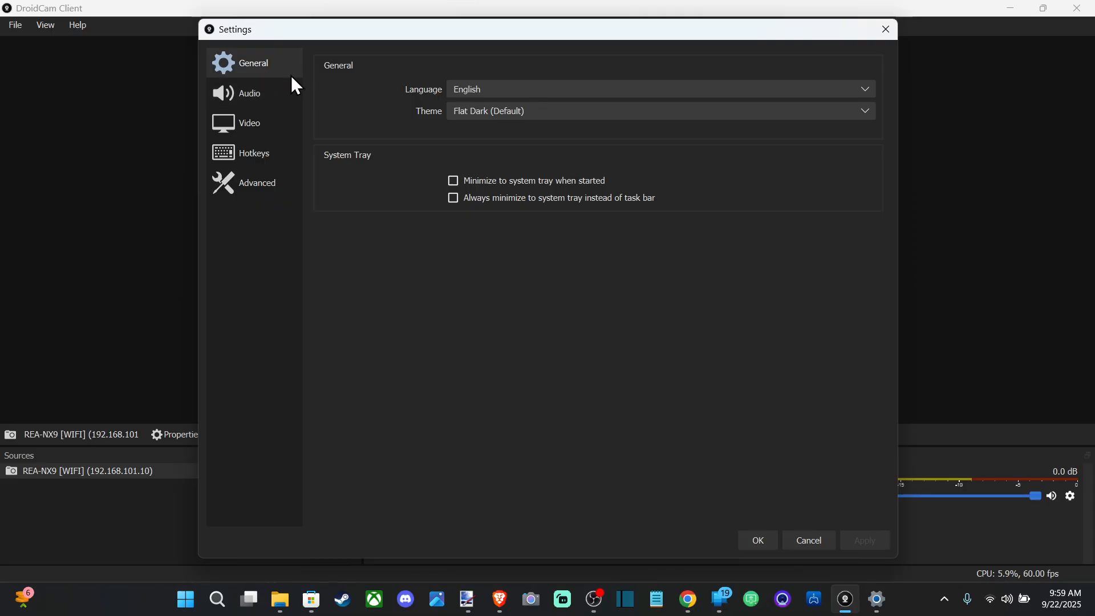
# Save Video settings of 1920x1080 at 30 FPS.
pyautogui.click(248, 123)
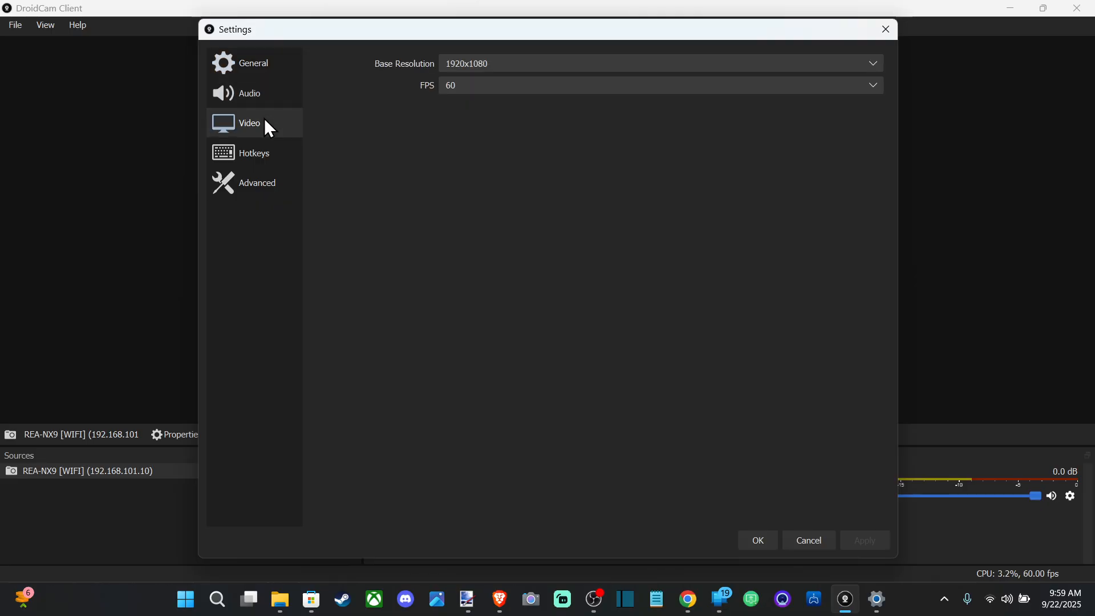
pyautogui.click(657, 62)
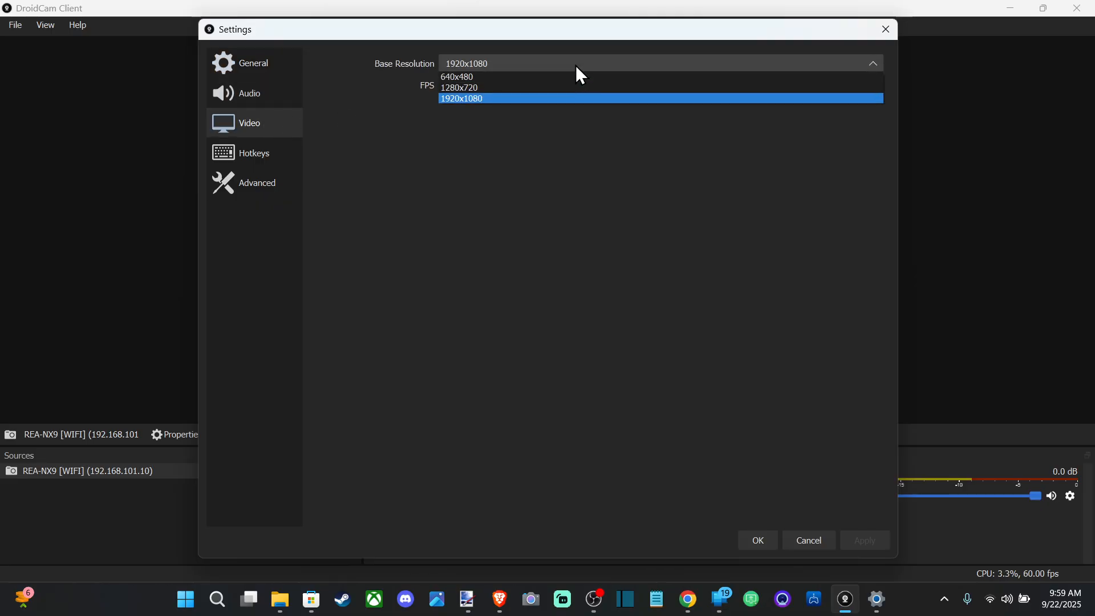
pyautogui.click(657, 84)
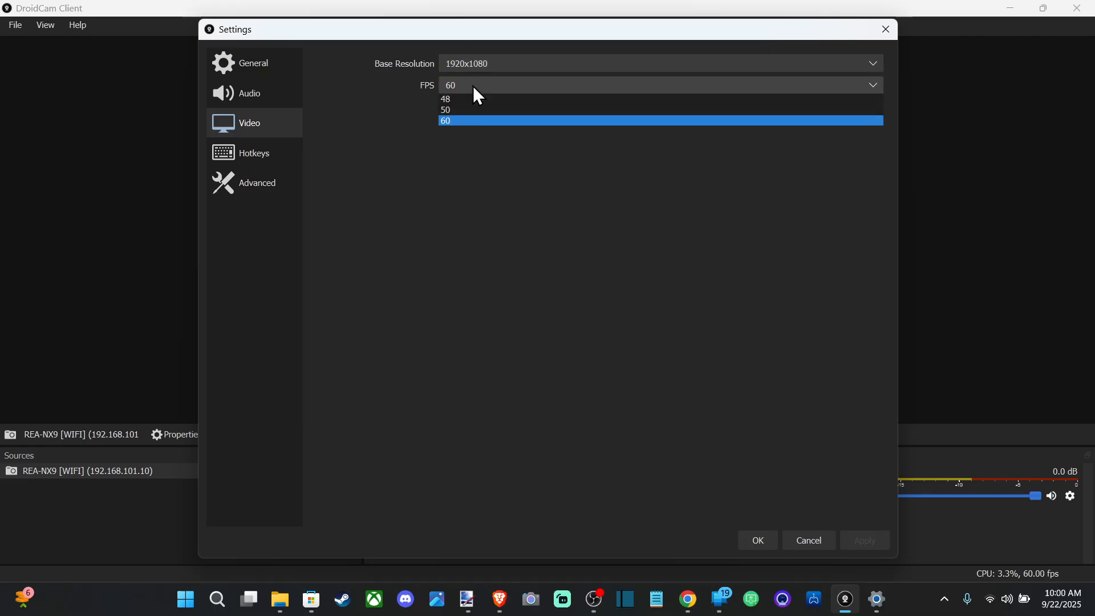
pyautogui.click(445, 120)
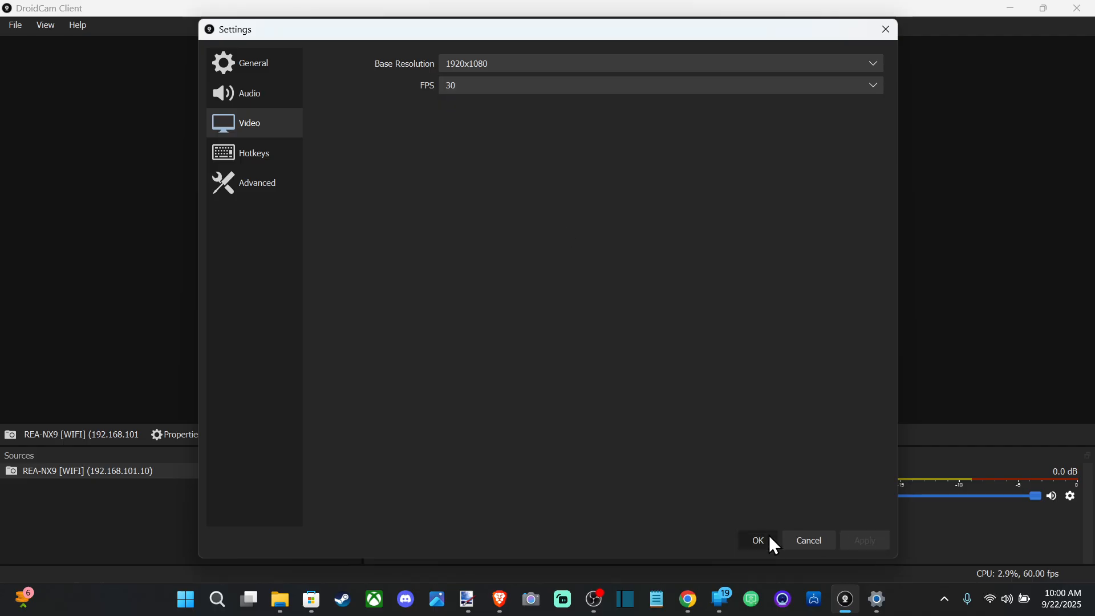
pyautogui.click(757, 540)
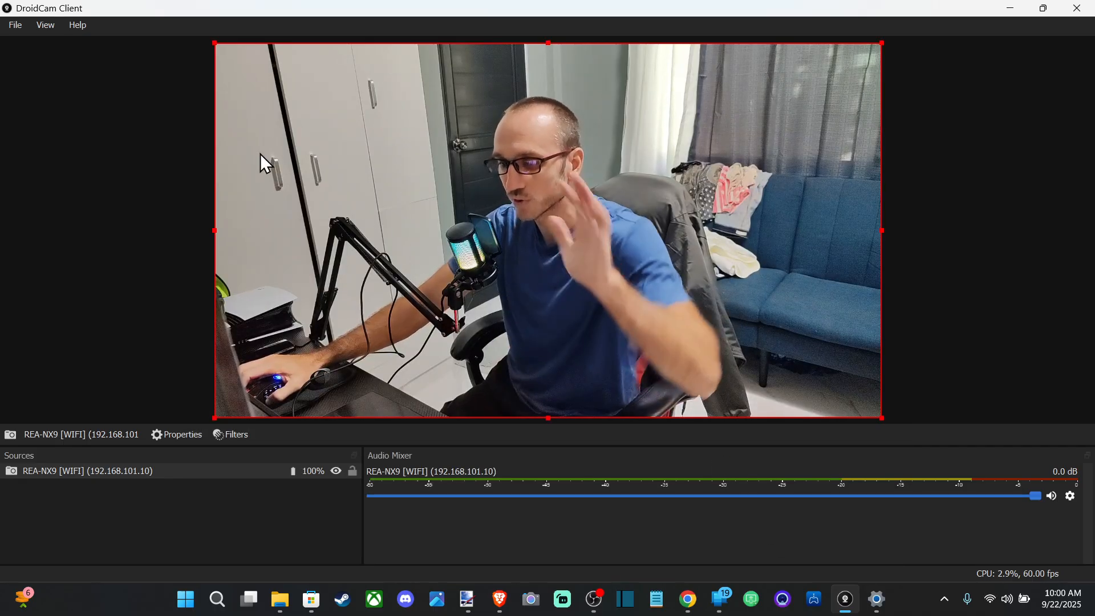
pyautogui.click(15, 24)
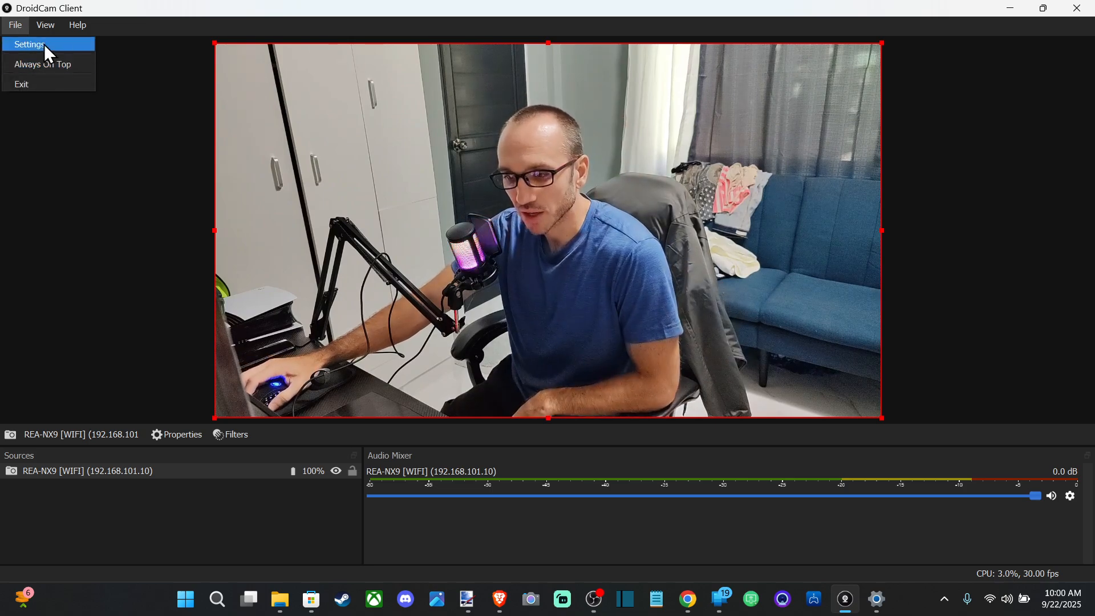
# Reopen Settings, browse the Video, Hotkeys, General and Audio pages, then set FPS to 60.
pyautogui.click(29, 44)
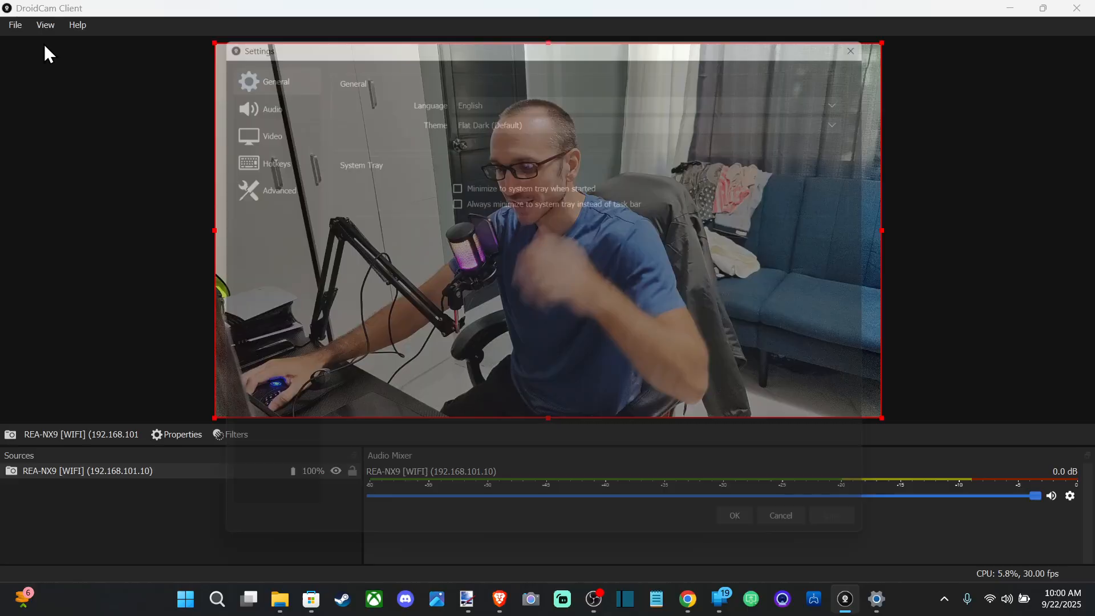
pyautogui.click(249, 123)
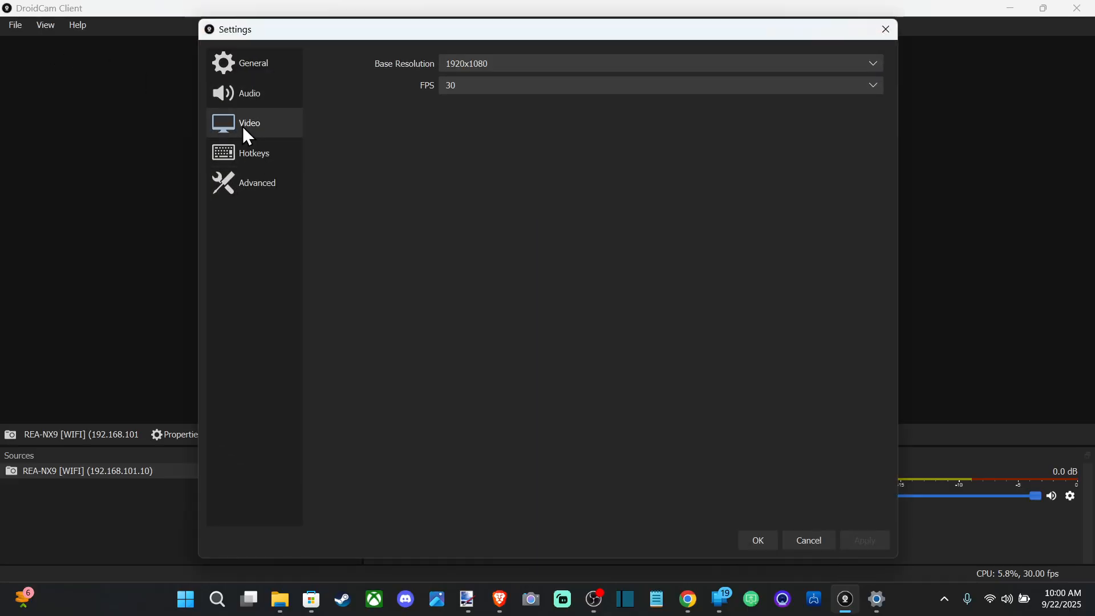
pyautogui.click(253, 153)
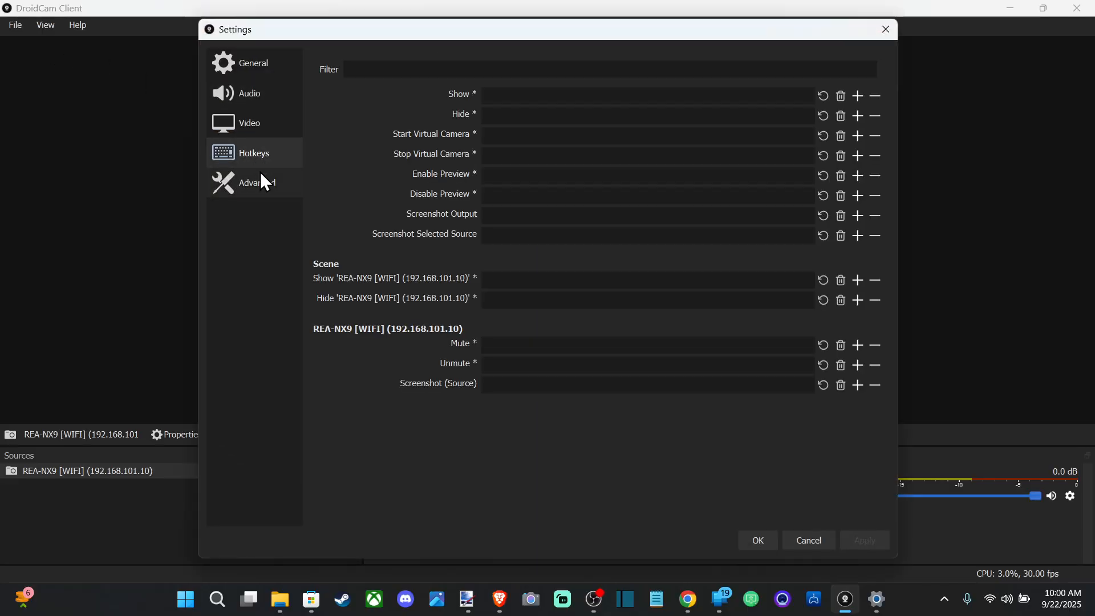
pyautogui.click(252, 63)
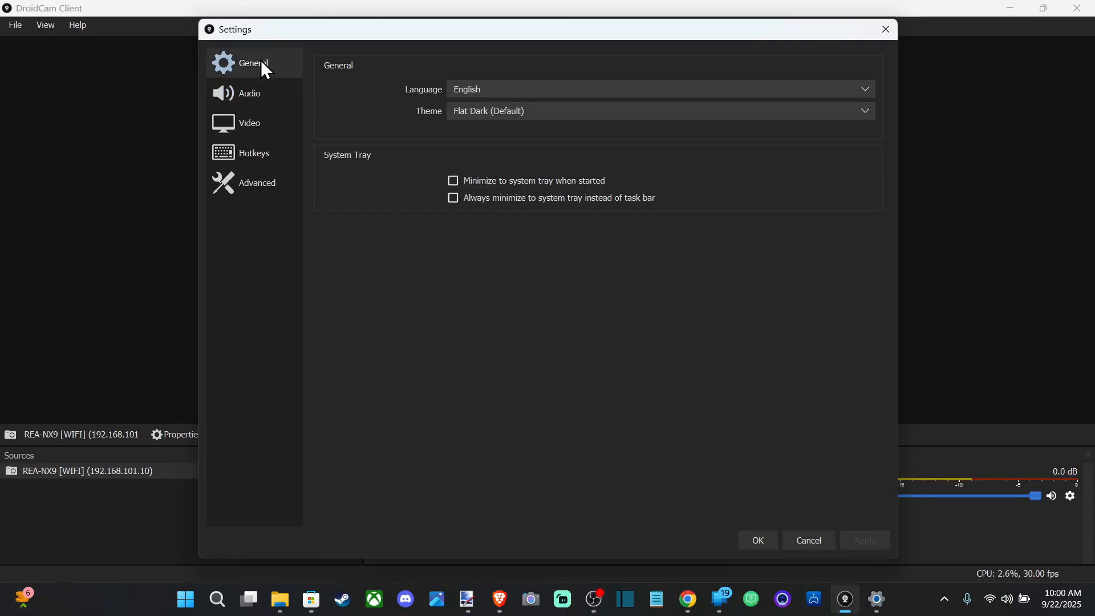
pyautogui.click(249, 93)
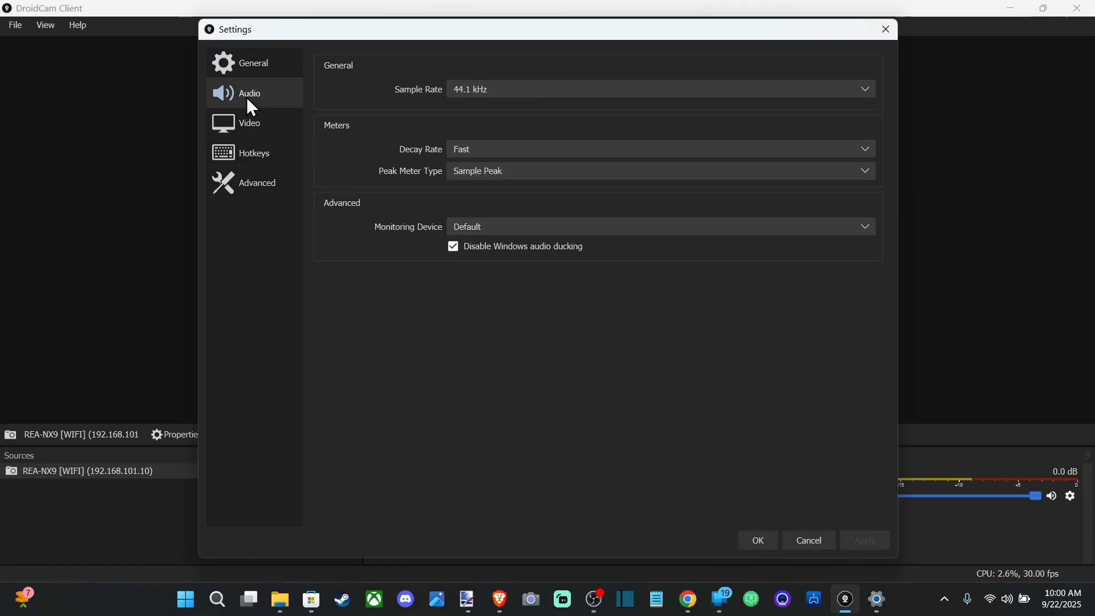
pyautogui.click(249, 123)
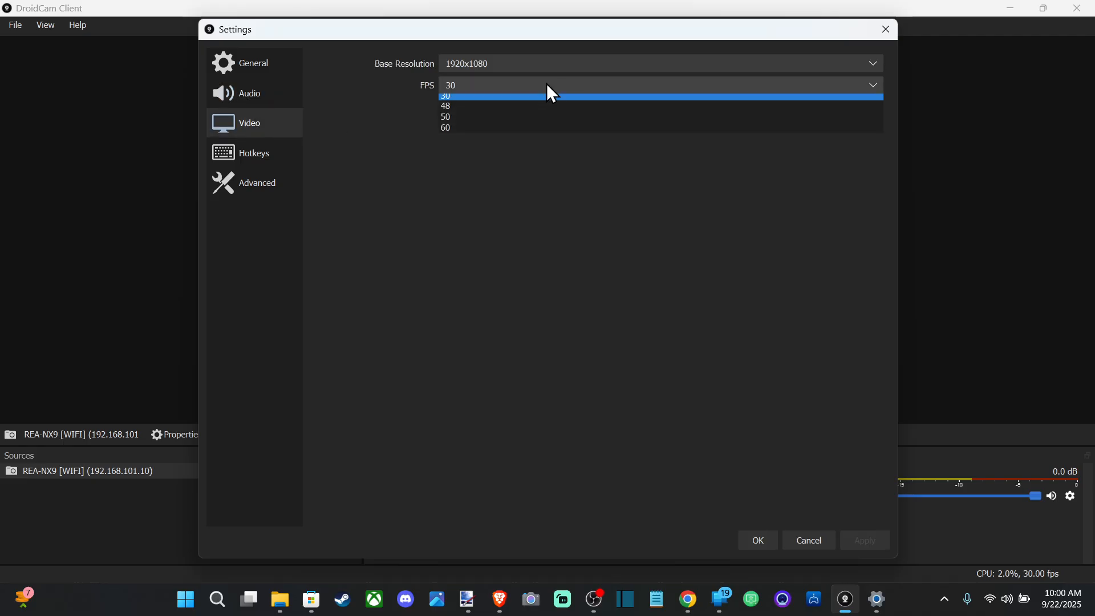
pyautogui.click(445, 128)
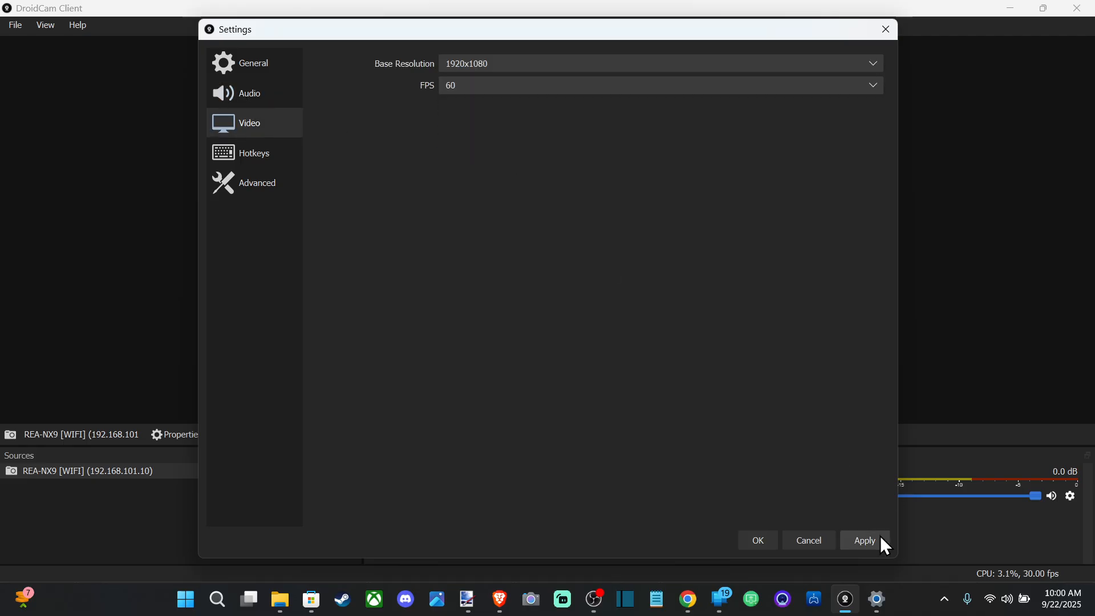